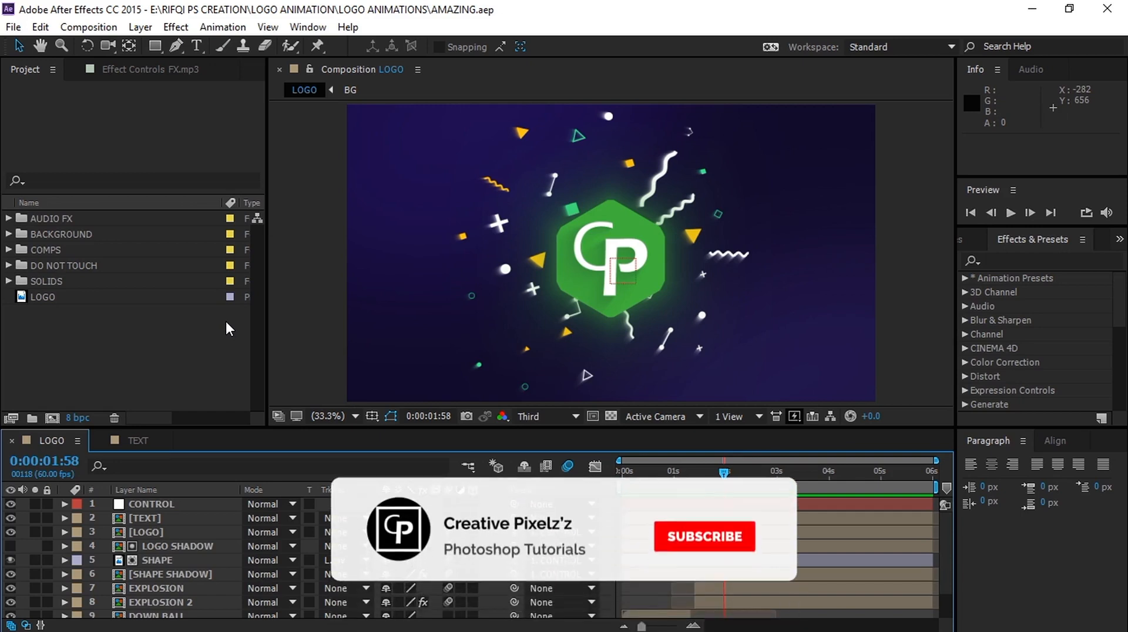
# Review the animation from the start, then enter the nested LOGO composition
pyautogui.click(704, 537)
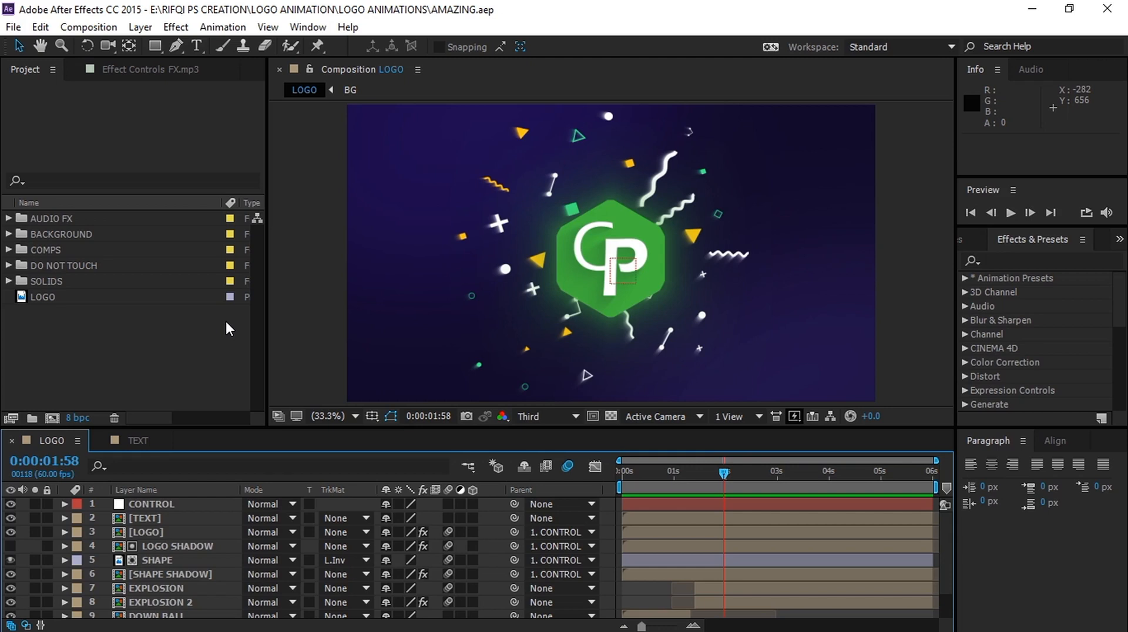
pyautogui.moveTo(680, 483)
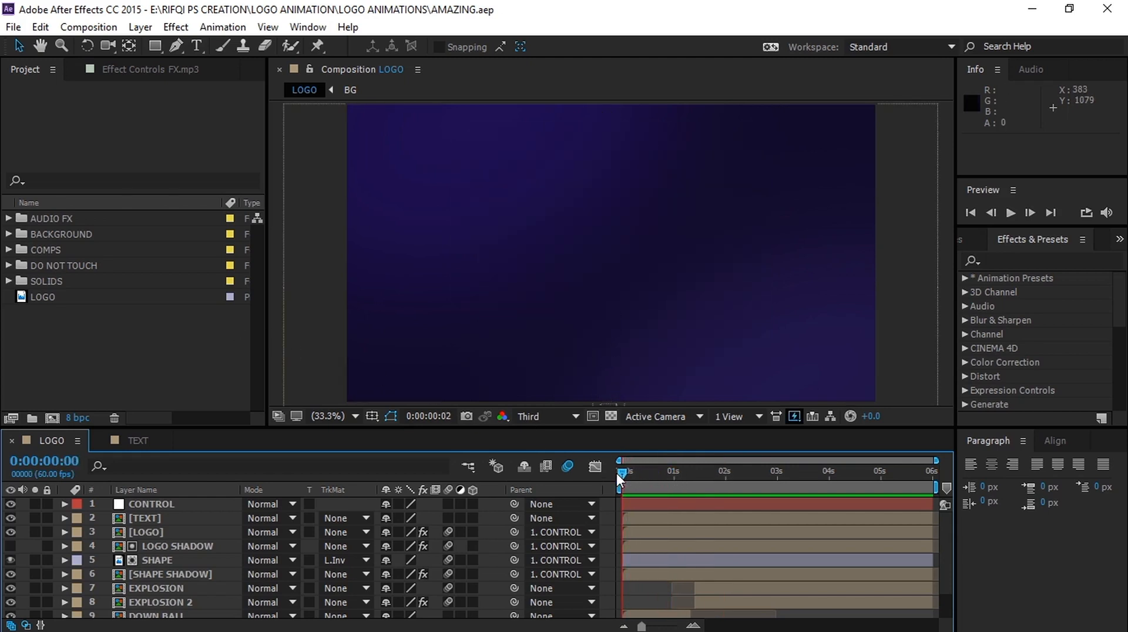
pyautogui.click(1010, 212)
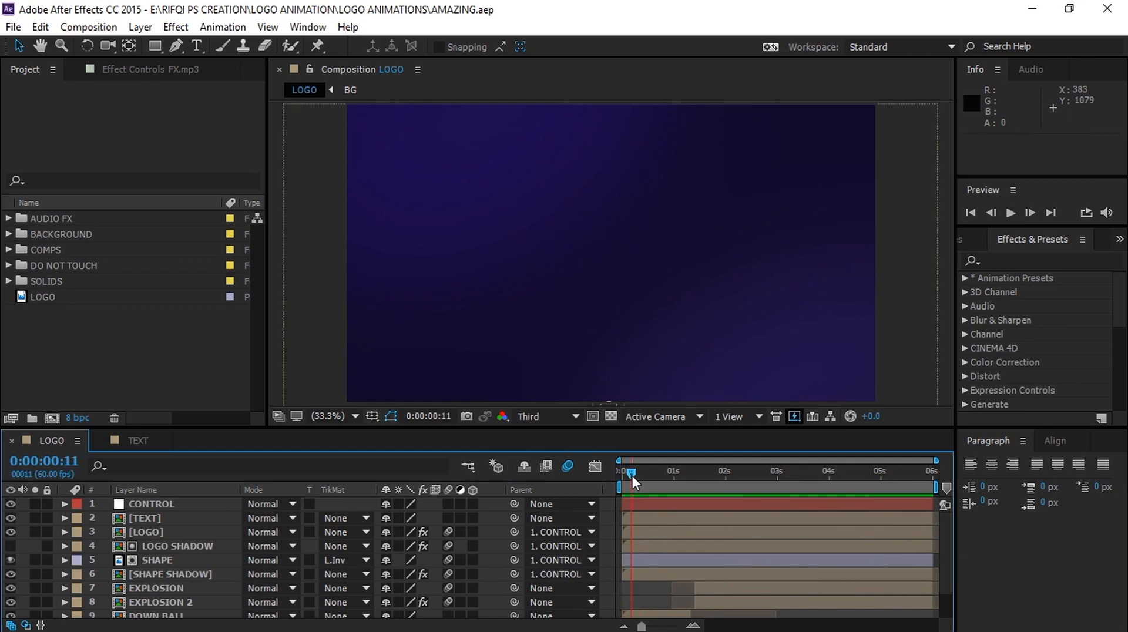
pyautogui.moveTo(631, 472); pyautogui.dragTo(672, 472)
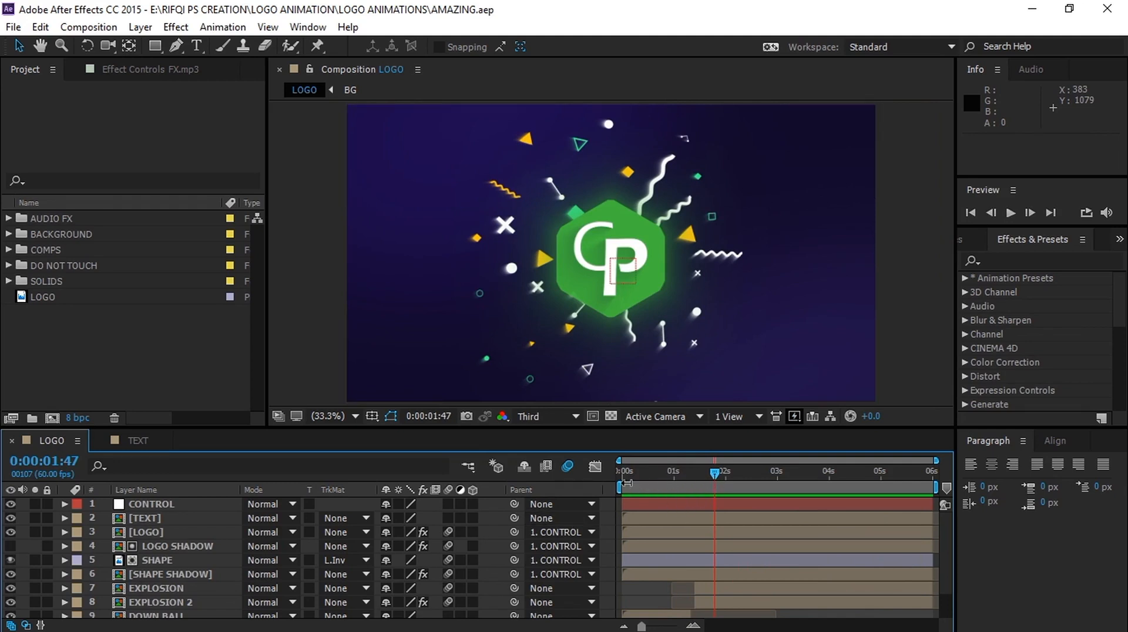
pyautogui.click(144, 532)
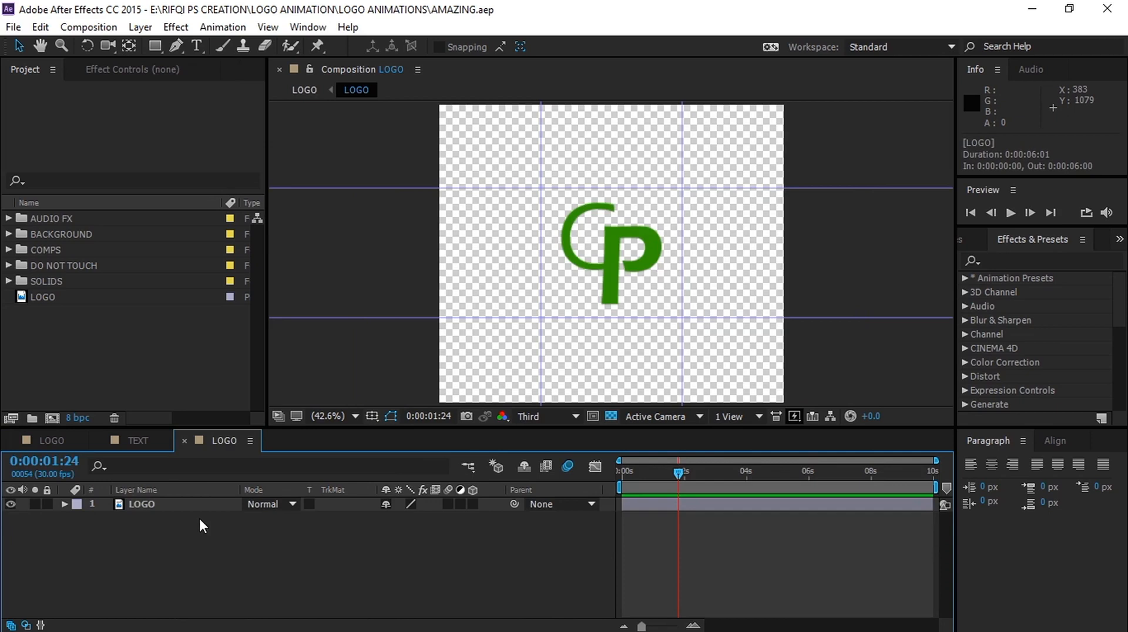
# Set the LOGO comp's preview resolution to Full
pyautogui.click(544, 416)
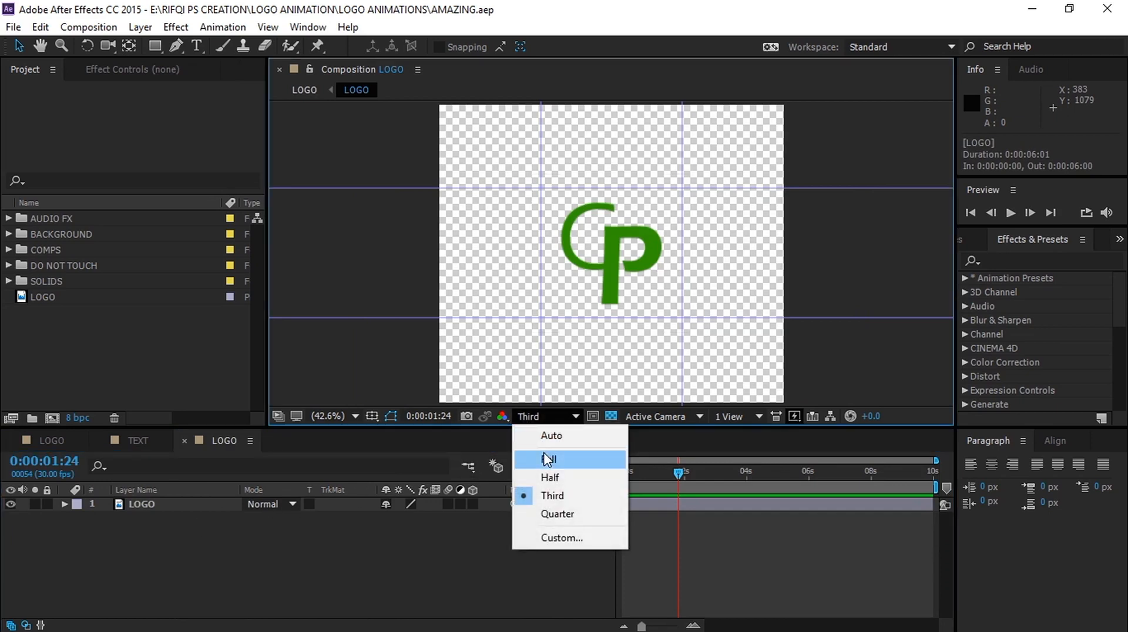
pyautogui.click(548, 459)
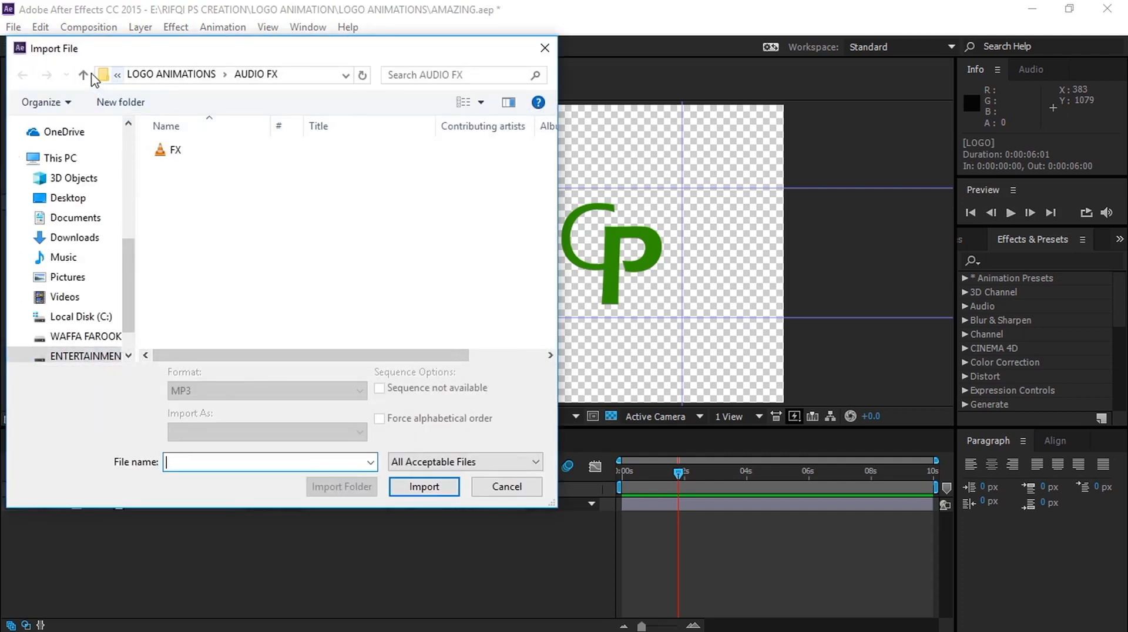
# Import YOUR LOGO.png from the LOGO ANIMATION folder as the top layer of the LOGO comp
pyautogui.click(84, 76)
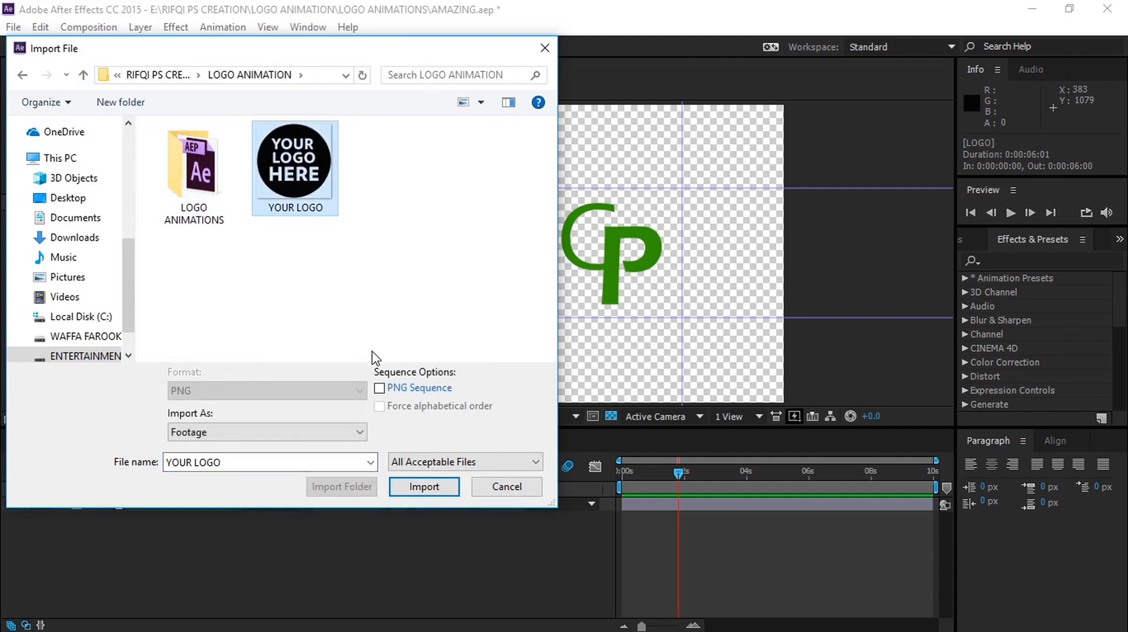
pyautogui.click(424, 487)
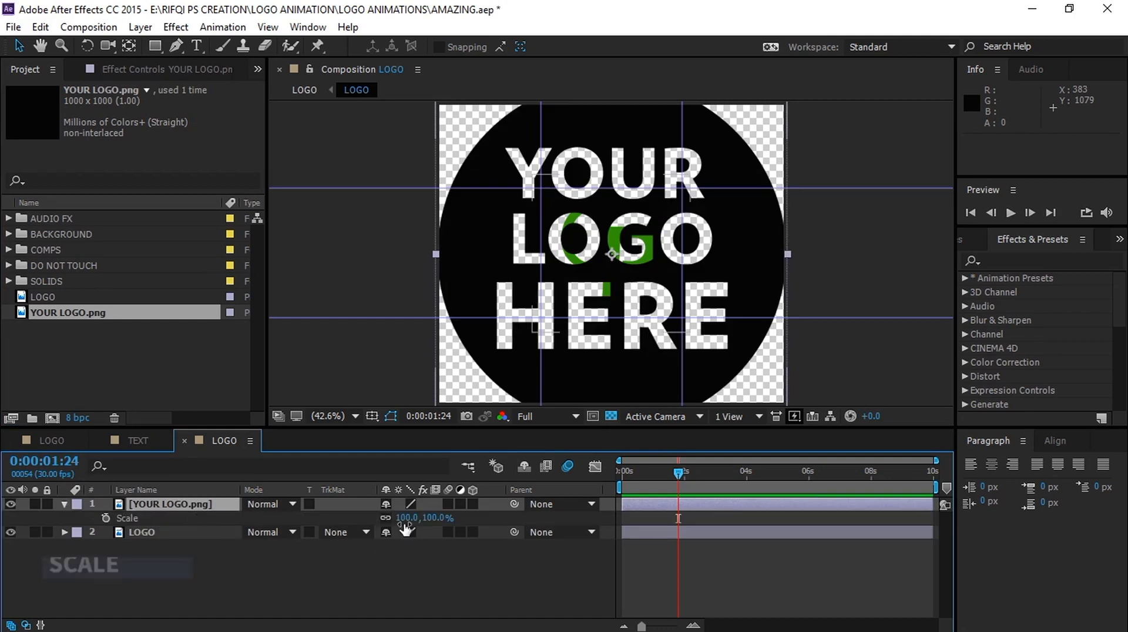
# Scale the YOUR LOGO layer to 34% and hide the original green CP logo layer
pyautogui.moveTo(424, 518); pyautogui.dragTo(406, 525)
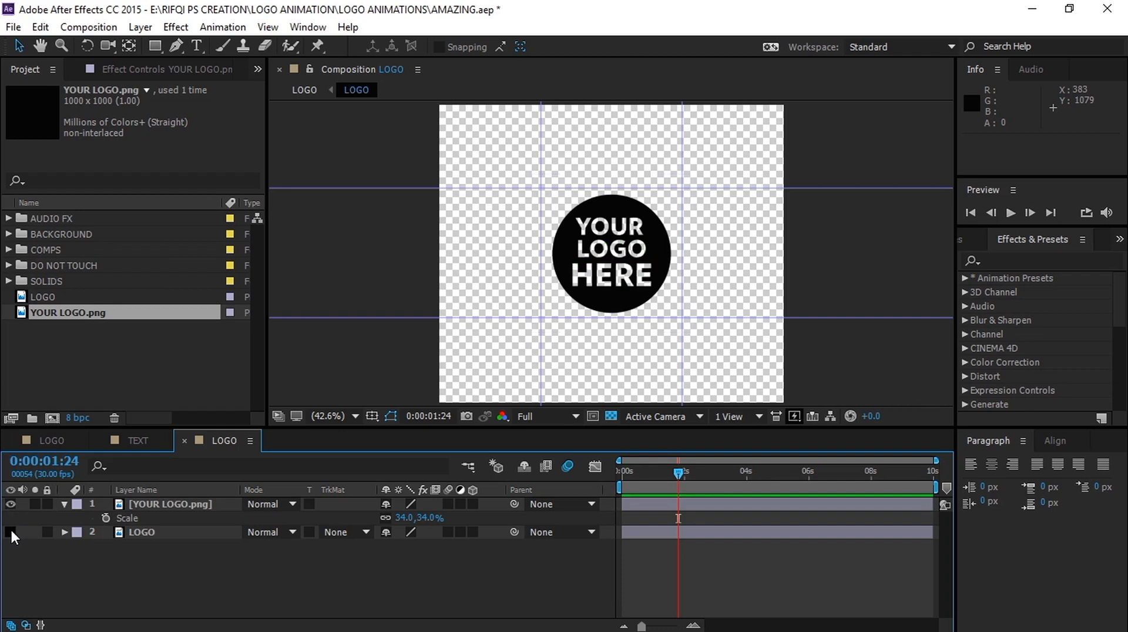
pyautogui.click(141, 533)
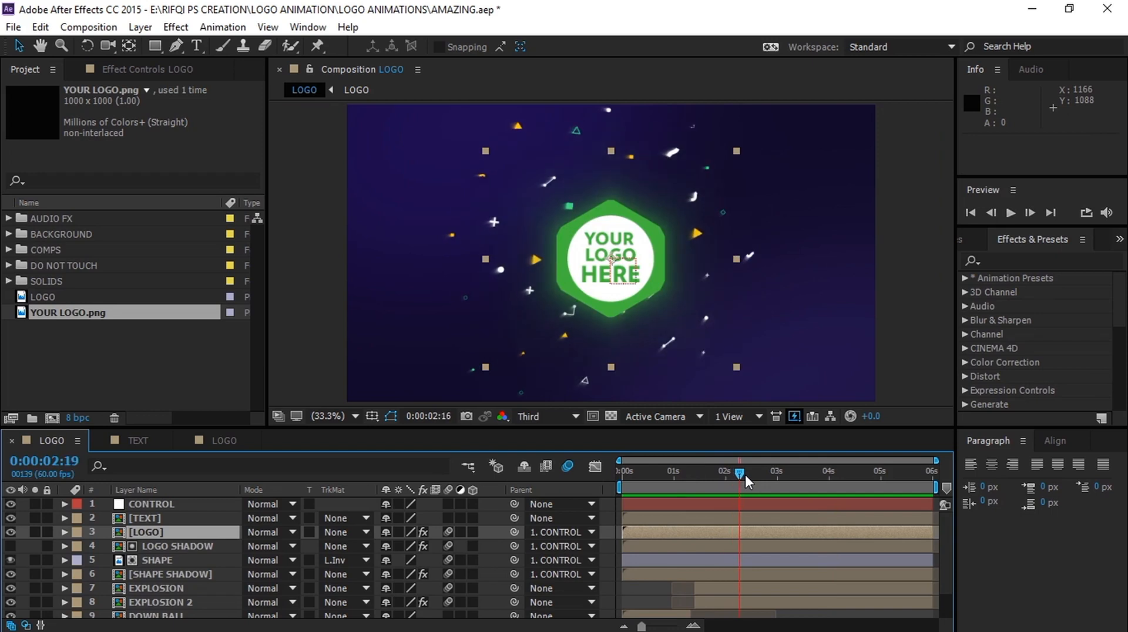
# Preview the new logo in the main animation, then enter the nested TEXT composition
pyautogui.moveTo(739, 474); pyautogui.dragTo(771, 474)
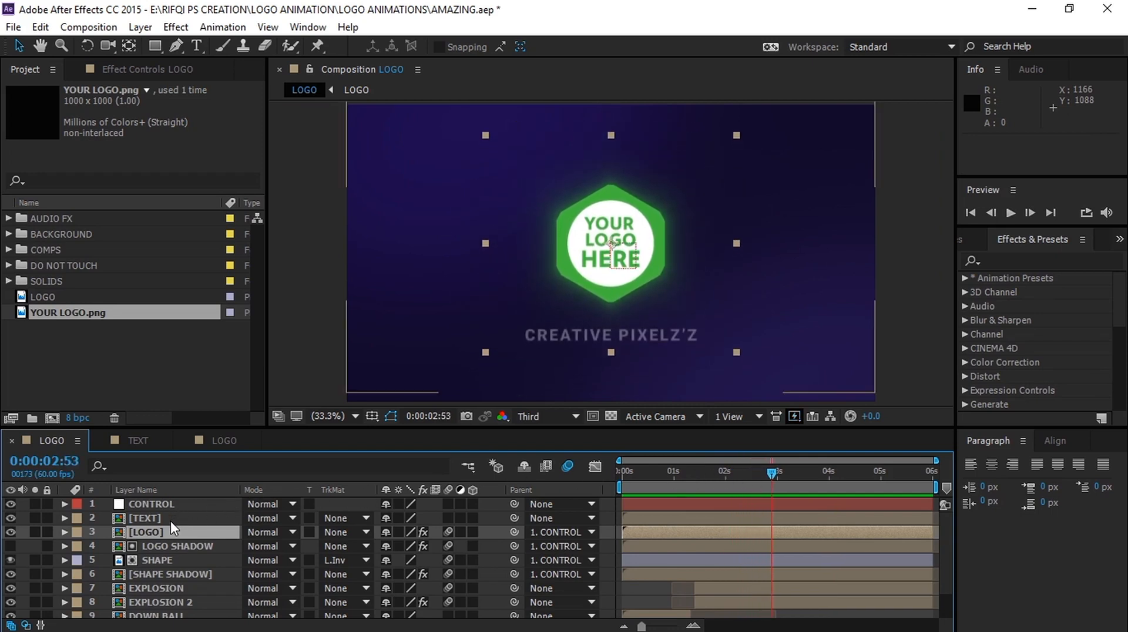
pyautogui.click(143, 519)
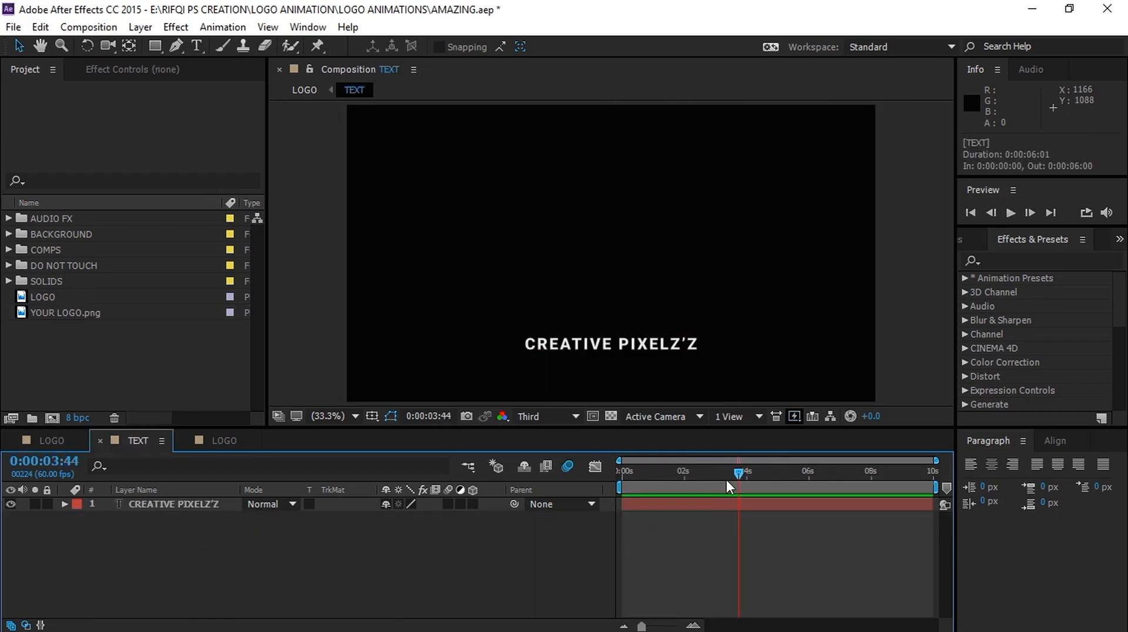
# Retype the CREATIVE PIXELZ'Z title layer to read 'YOUR ANY TEXT'
pyautogui.click(172, 503)
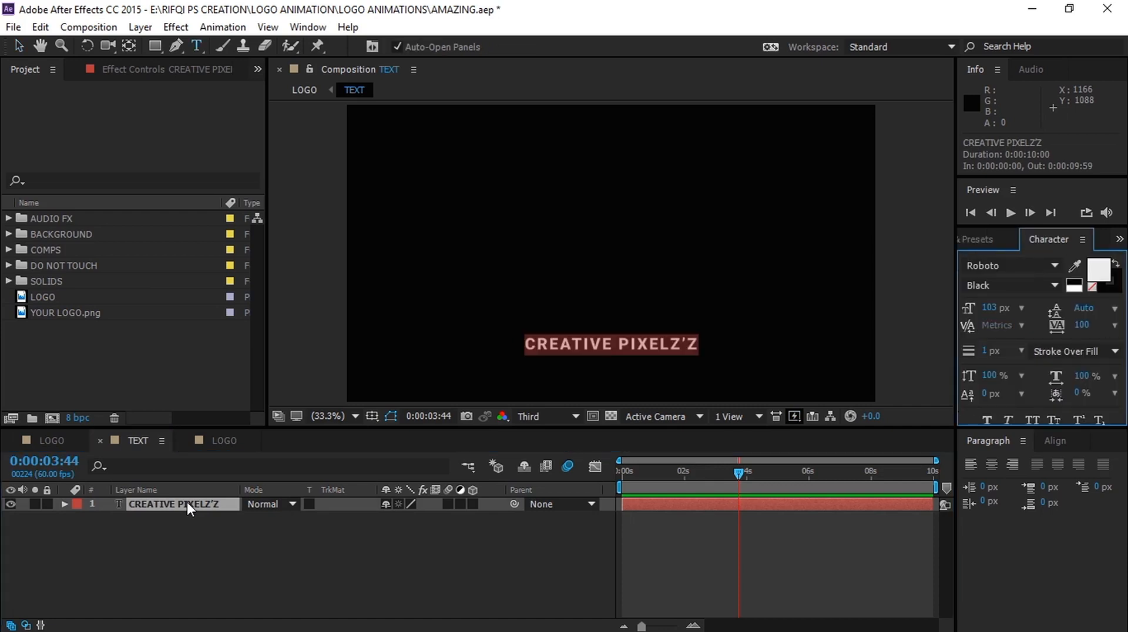
pyautogui.write('YOUR')
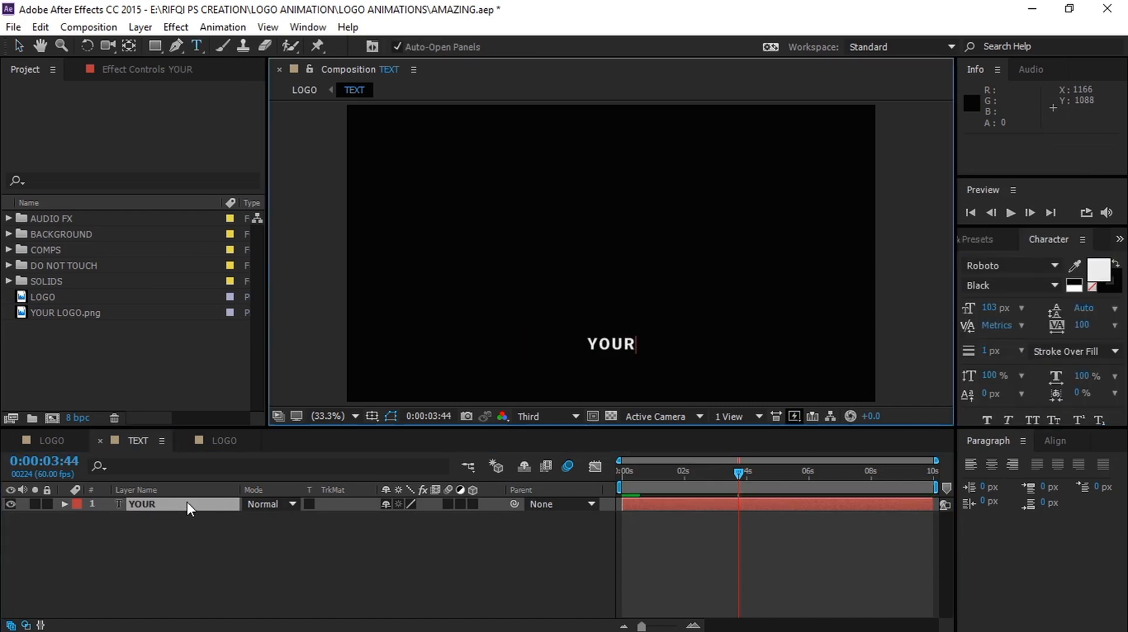
pyautogui.write('ANY')
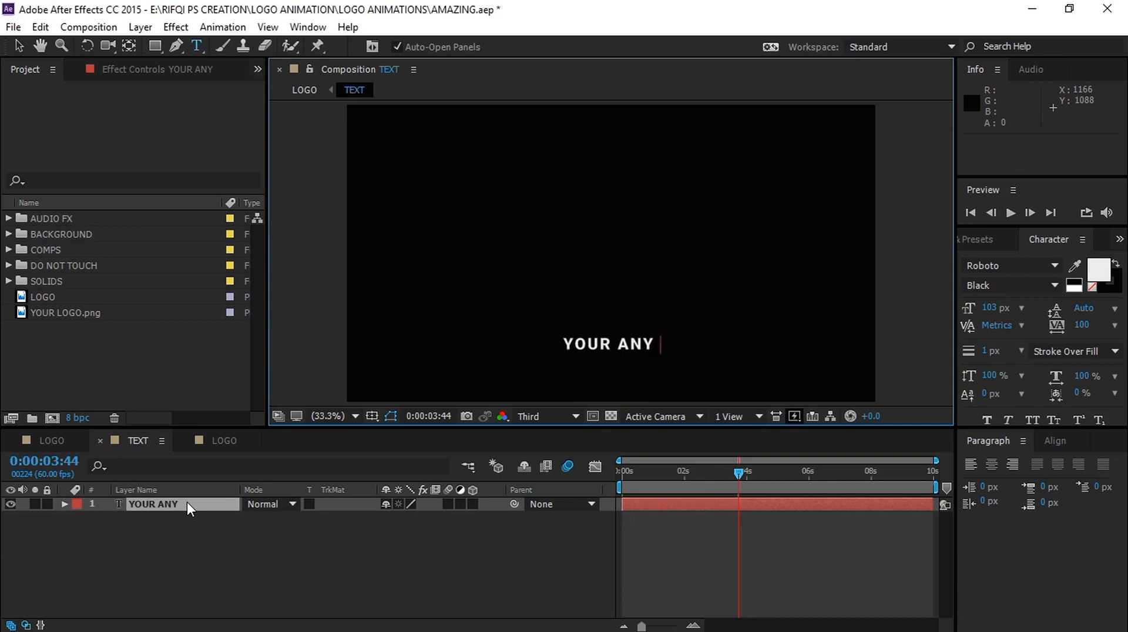
pyautogui.write('TEXT')
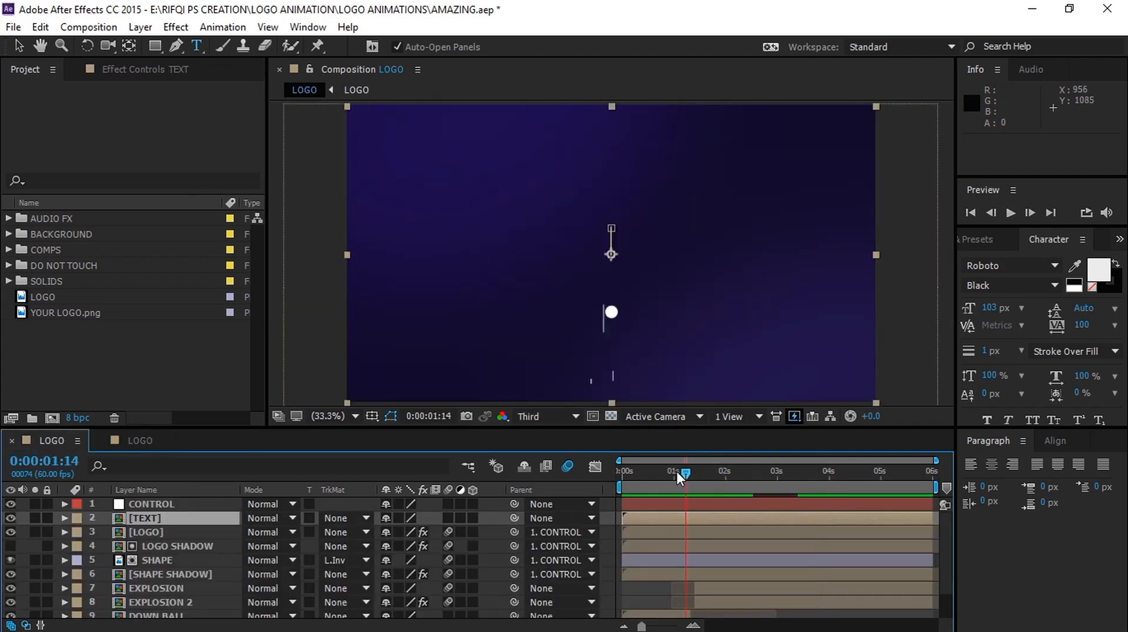
pyautogui.click(1011, 213)
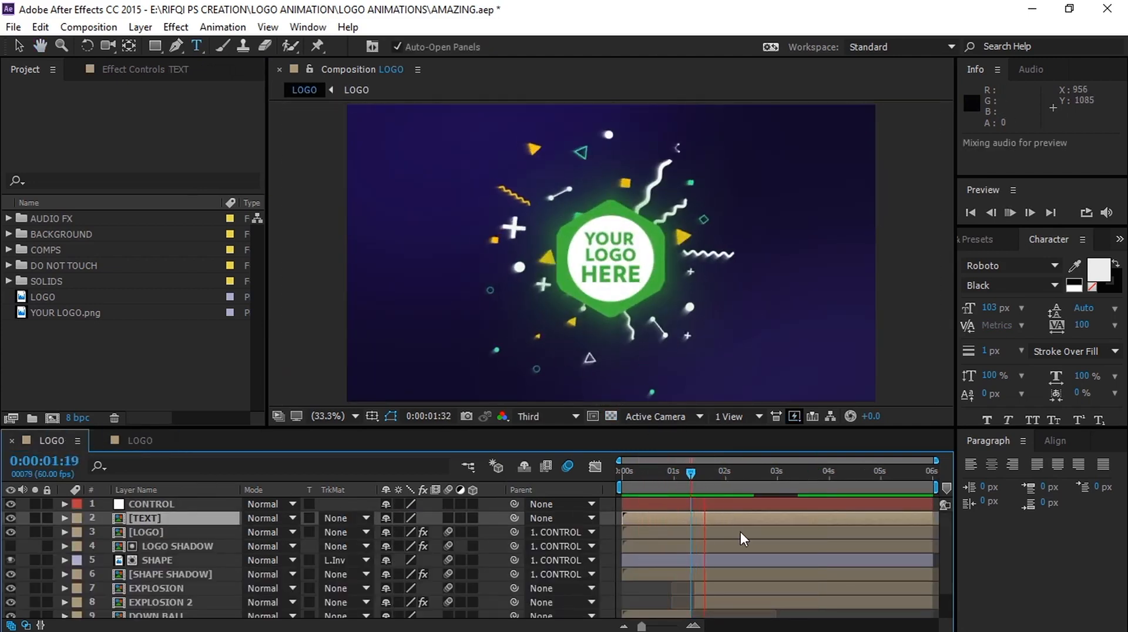
pyautogui.press('space')
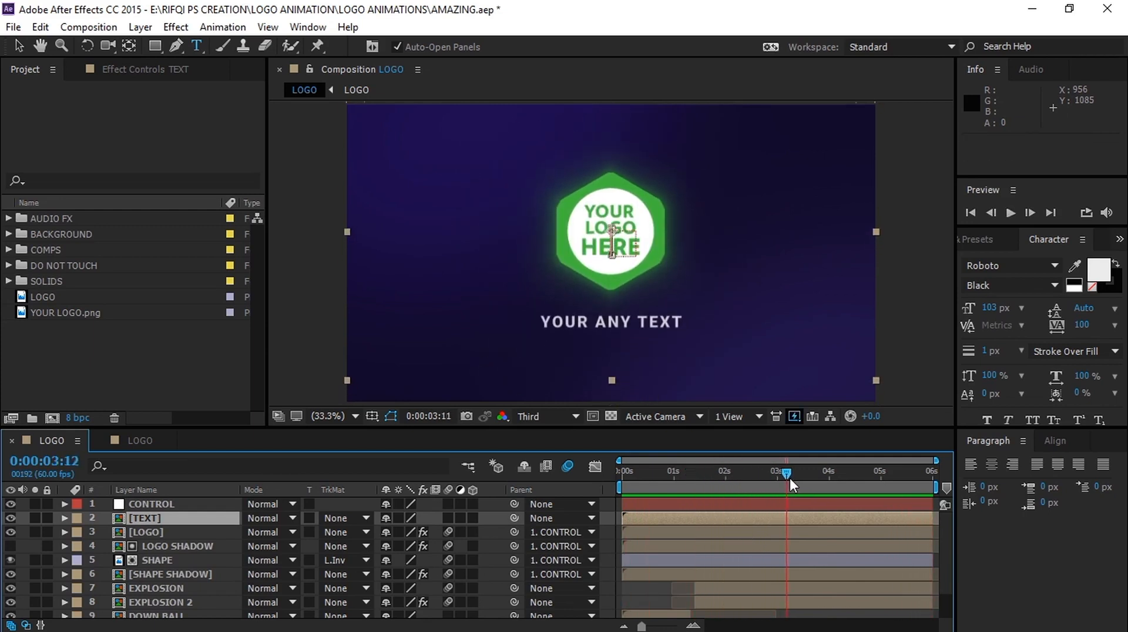
pyautogui.moveTo(786, 474); pyautogui.dragTo(817, 474)
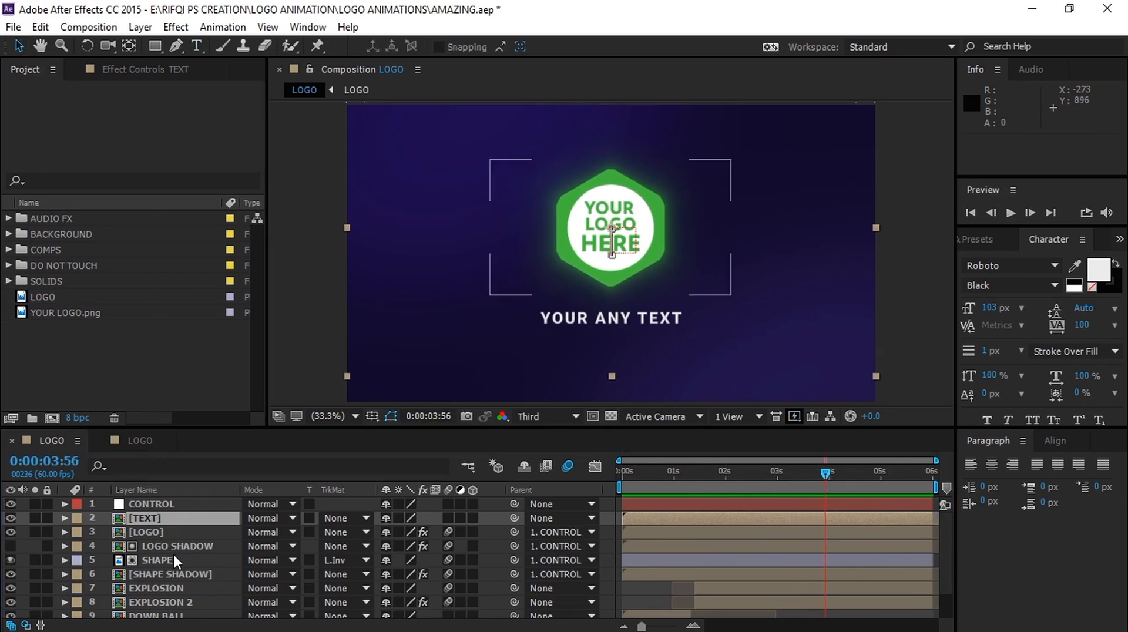
pyautogui.scroll(-3)
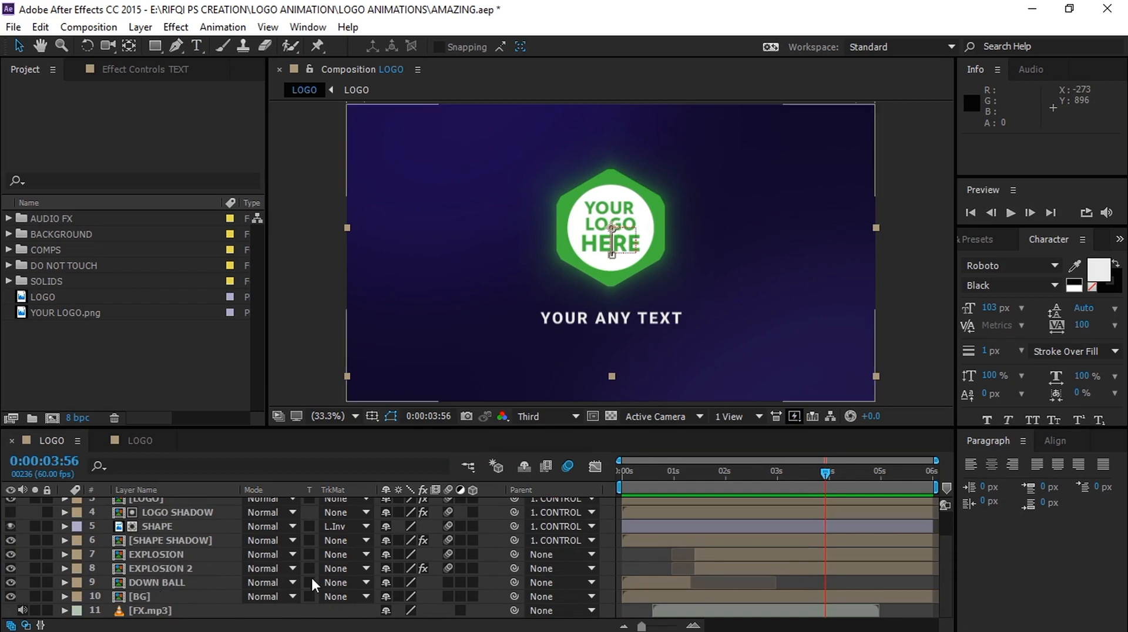
pyautogui.moveTo(827, 472); pyautogui.dragTo(730, 473)
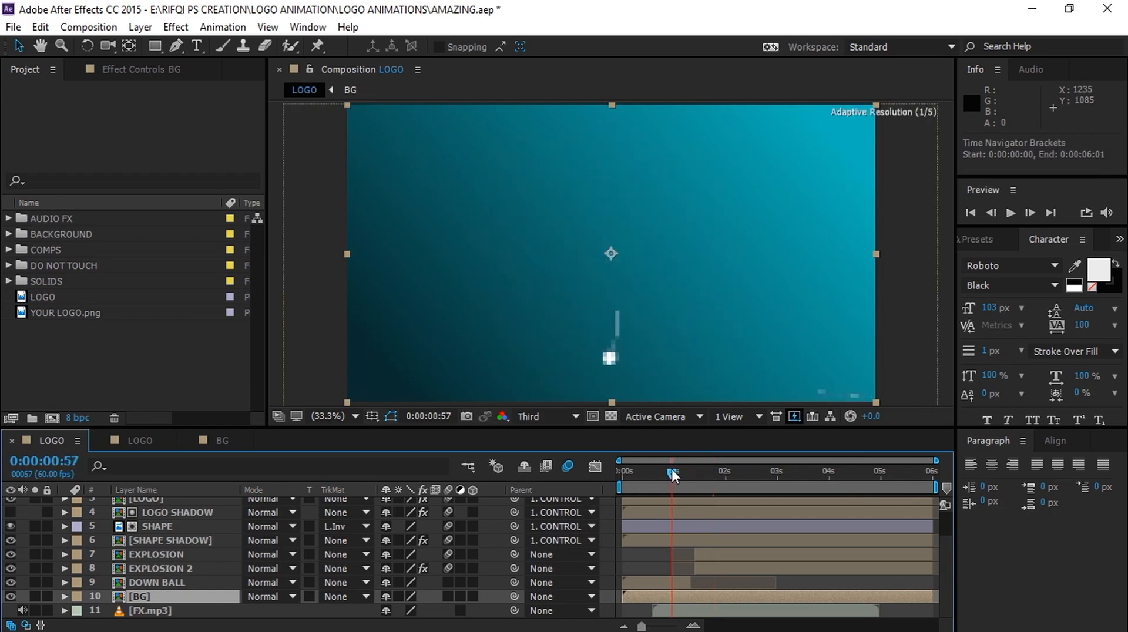
# Review the logo burst and text reveal over the current background
pyautogui.moveTo(672, 472); pyautogui.dragTo(734, 472)
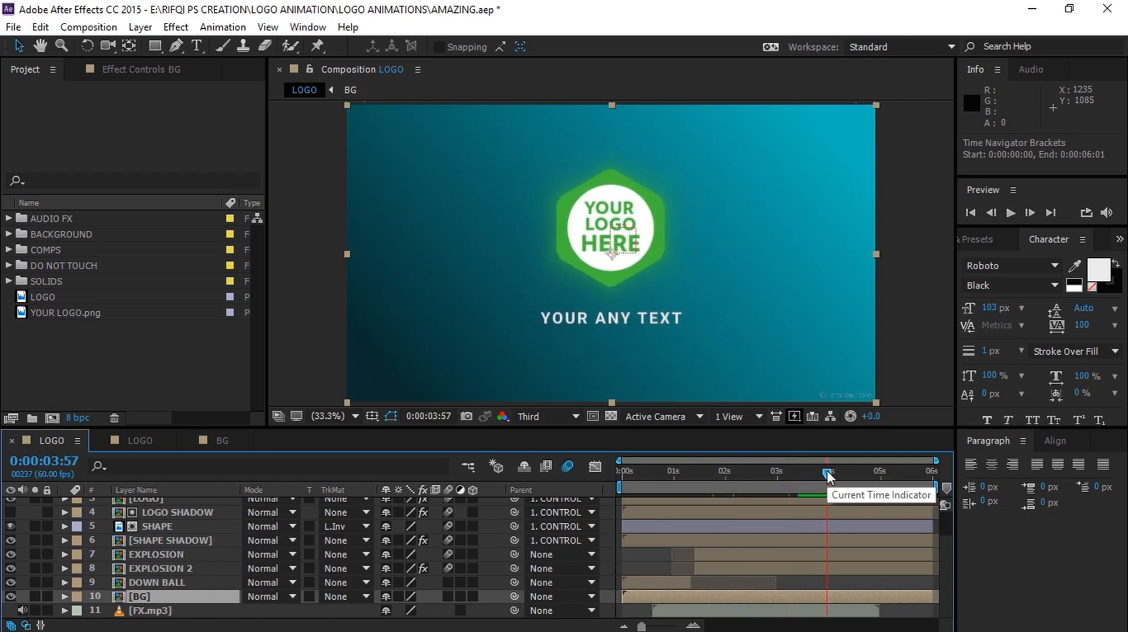
pyautogui.moveTo(826, 473); pyautogui.dragTo(807, 472)
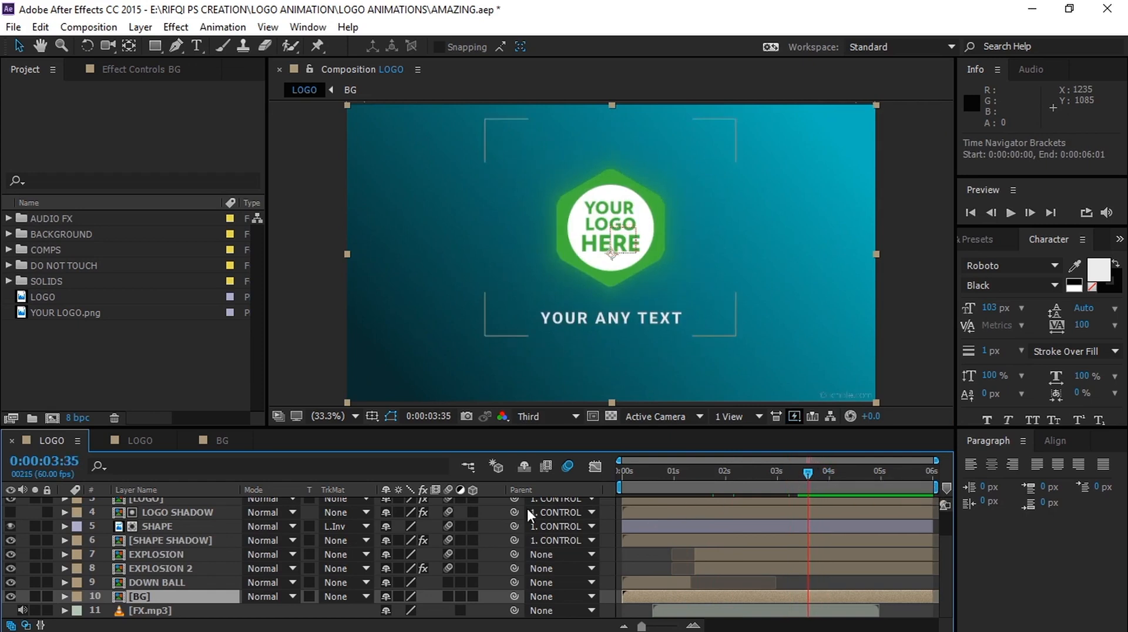
pyautogui.click(720, 473)
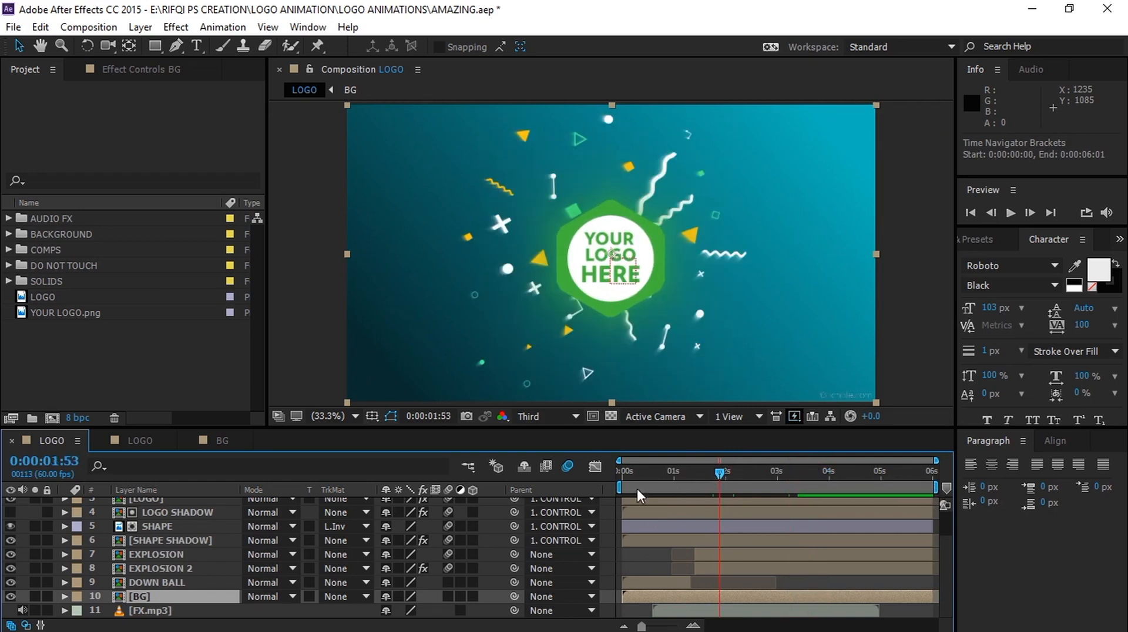
# In the BG precomp hide the teal BG 2 layer so purple BG 3 shows, then return to LOGO
pyautogui.click(350, 90)
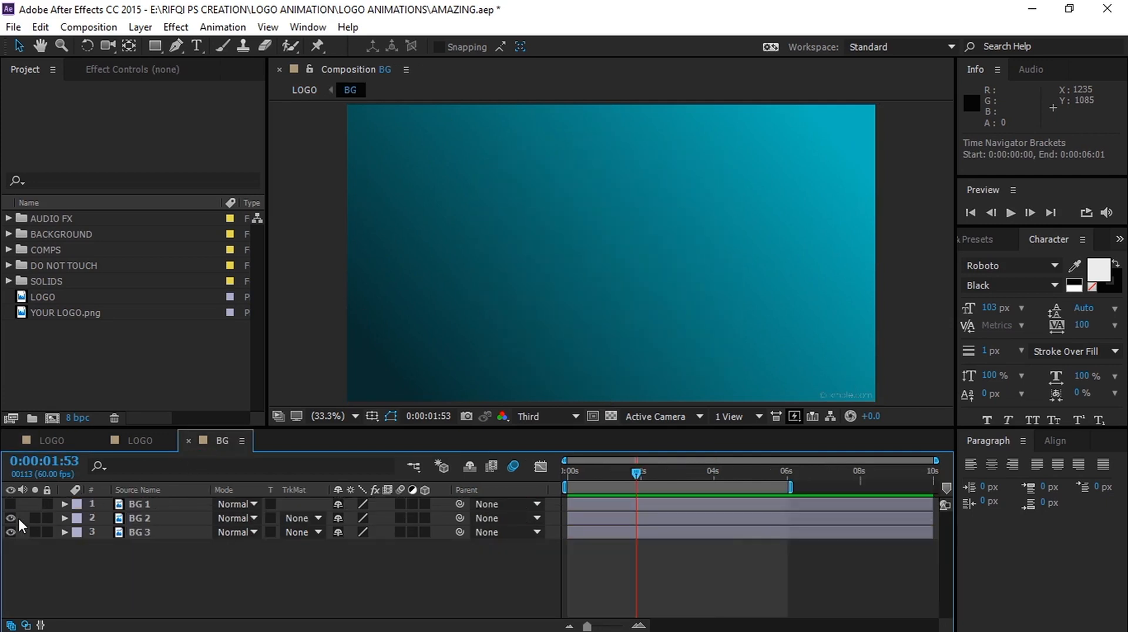
pyautogui.click(10, 503)
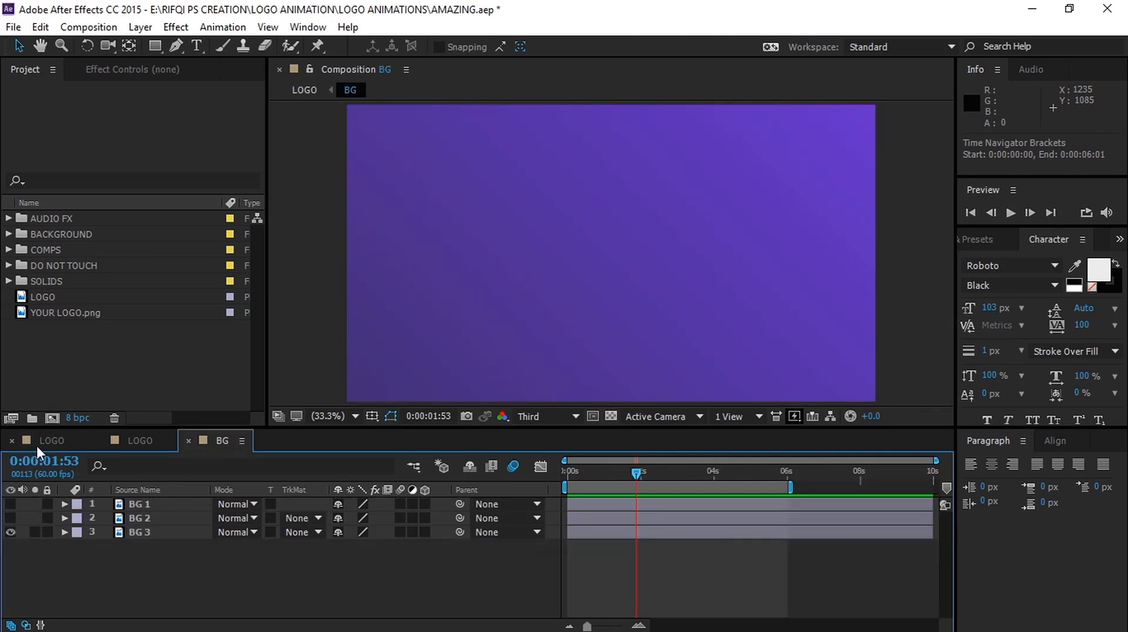
pyautogui.click(52, 441)
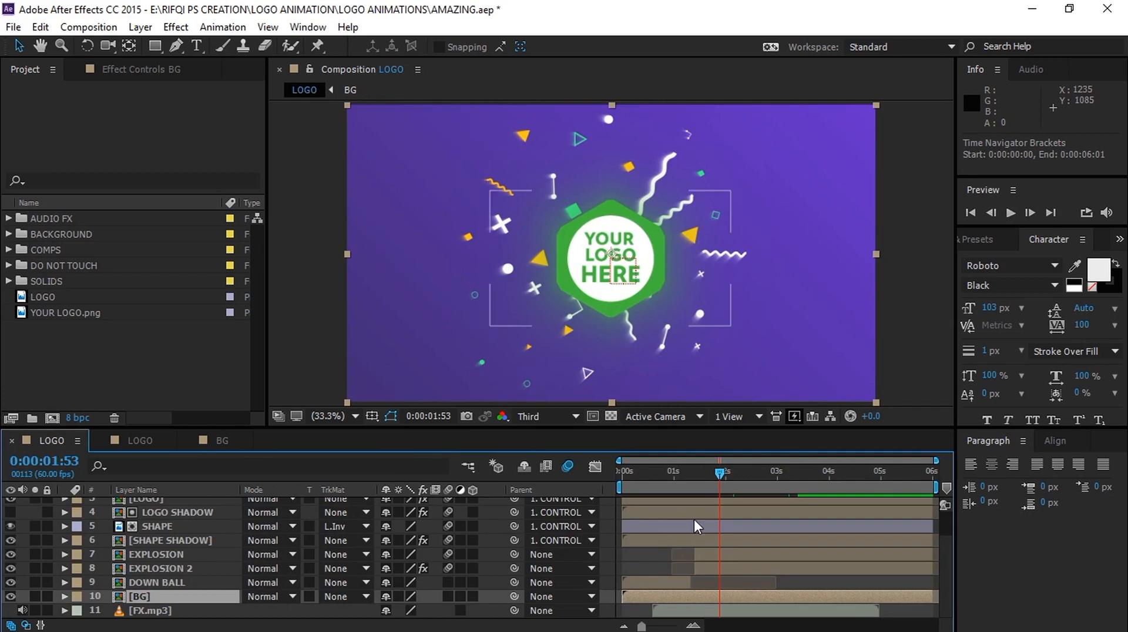
# Restore the dark blue background and review the logo and text reveal over it
pyautogui.moveTo(719, 471); pyautogui.dragTo(734, 471)
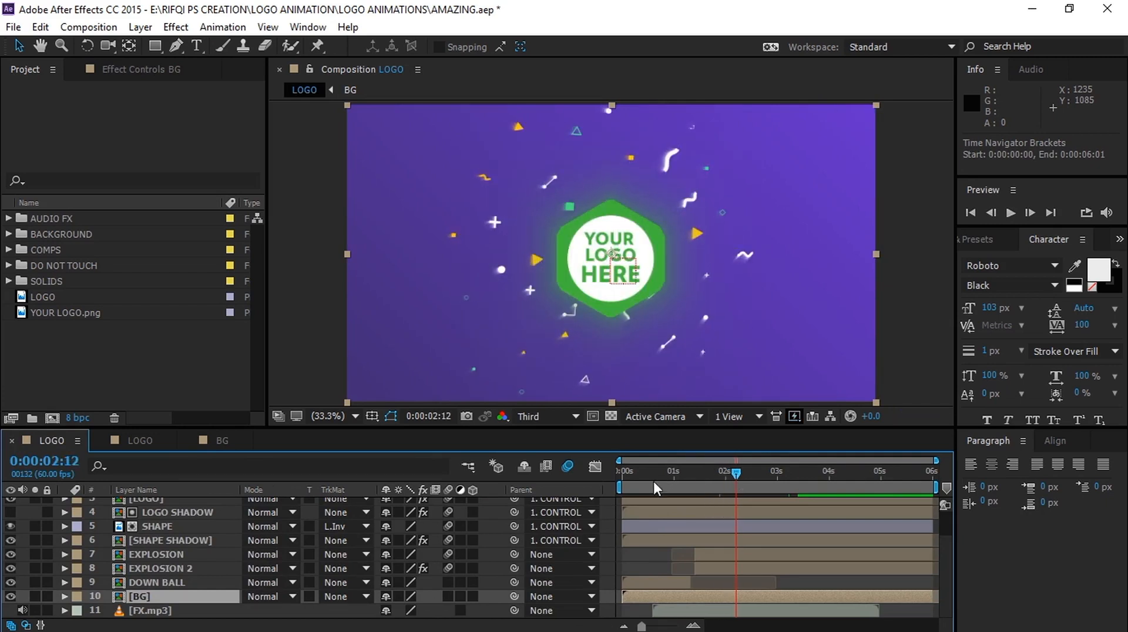
pyautogui.click(222, 441)
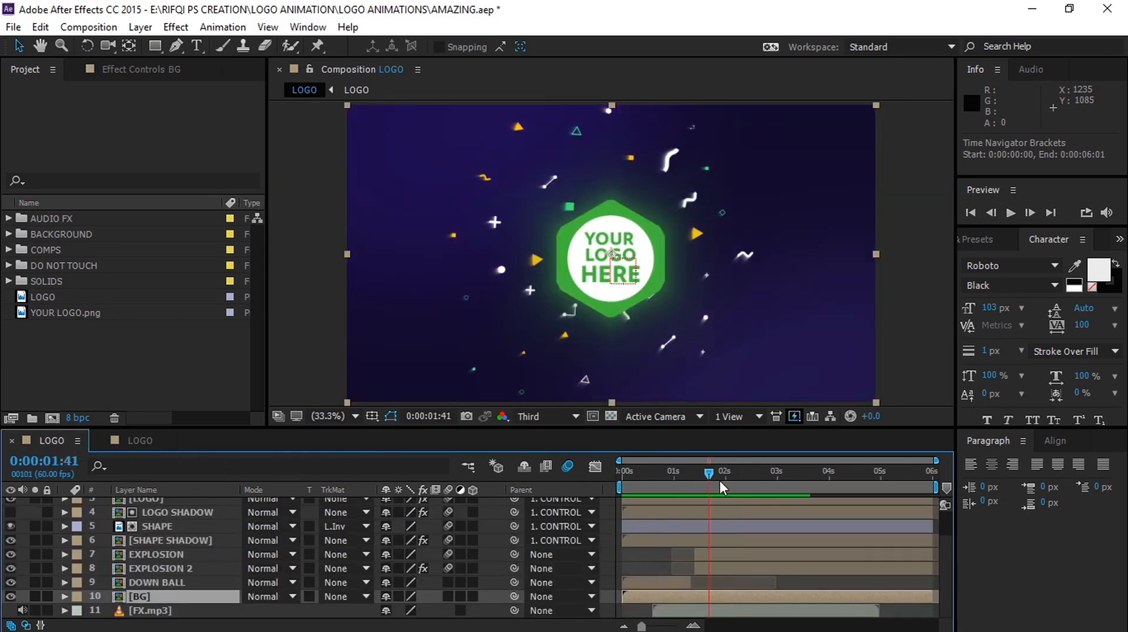
pyautogui.moveTo(709, 488); pyautogui.dragTo(772, 487)
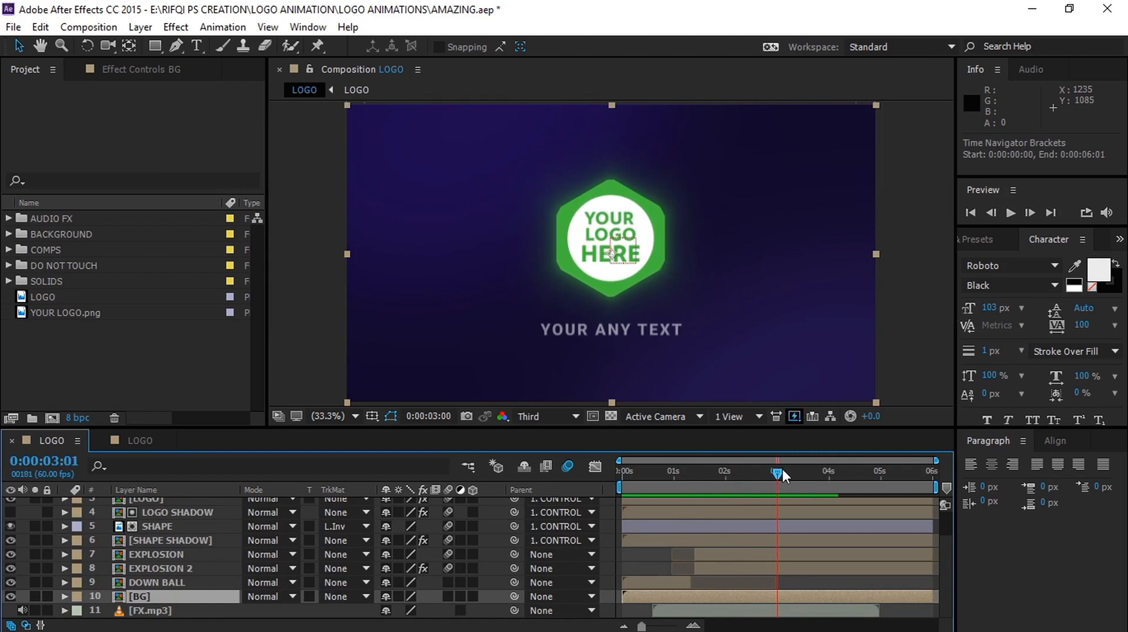
pyautogui.moveTo(778, 473); pyautogui.dragTo(716, 472)
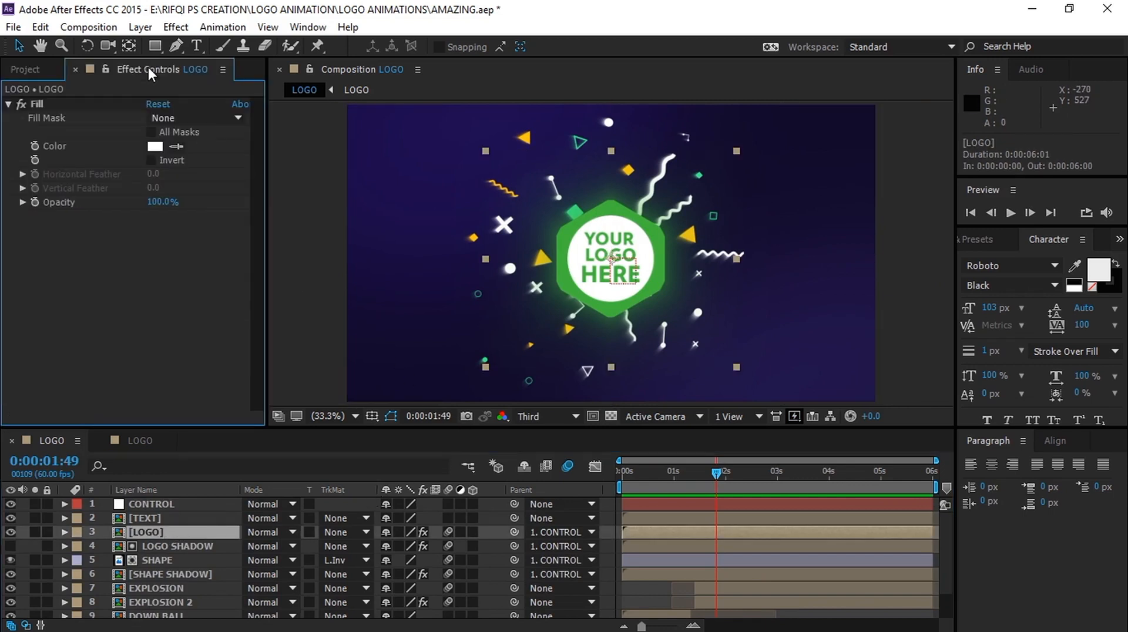
# Check the logo layer's Fill Color in the picker and keep it white
pyautogui.click(155, 146)
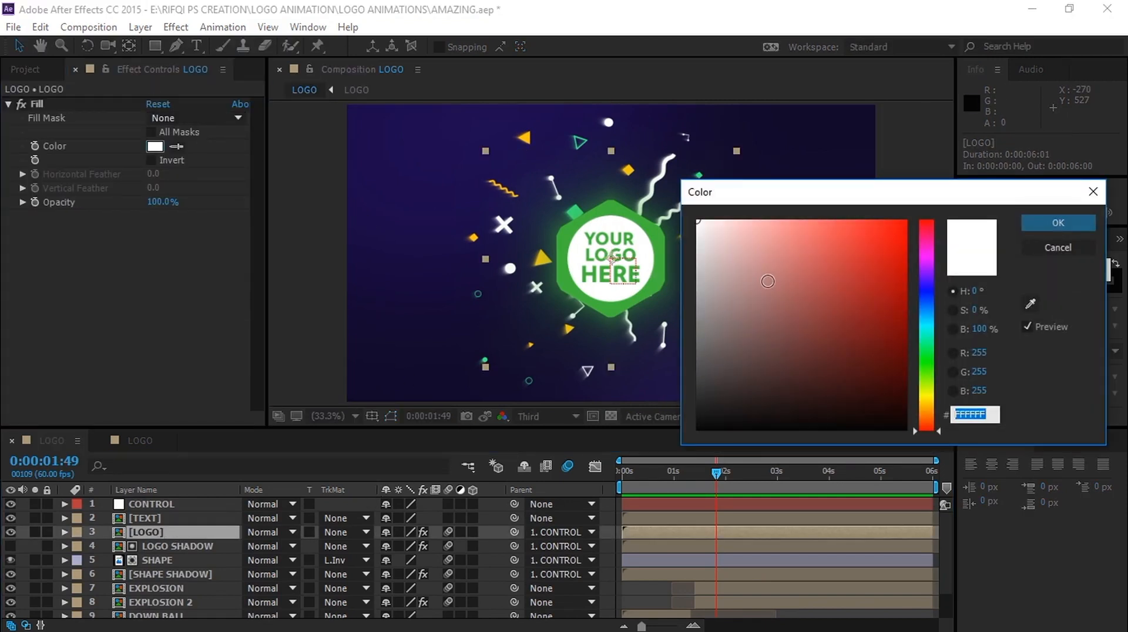
pyautogui.click(904, 223)
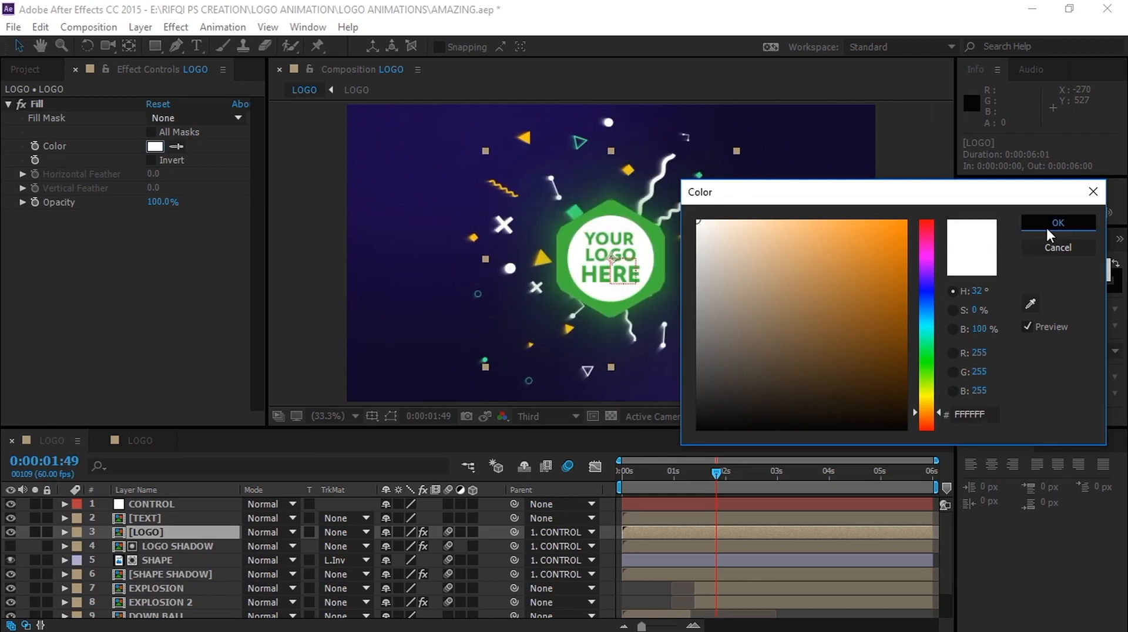
pyautogui.click(1056, 222)
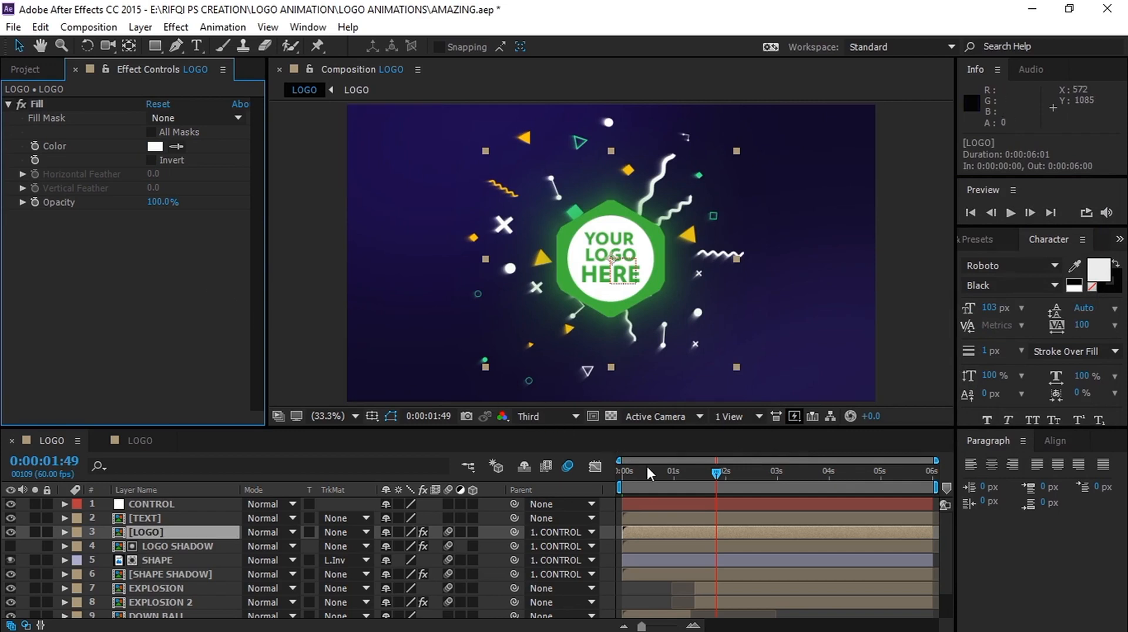